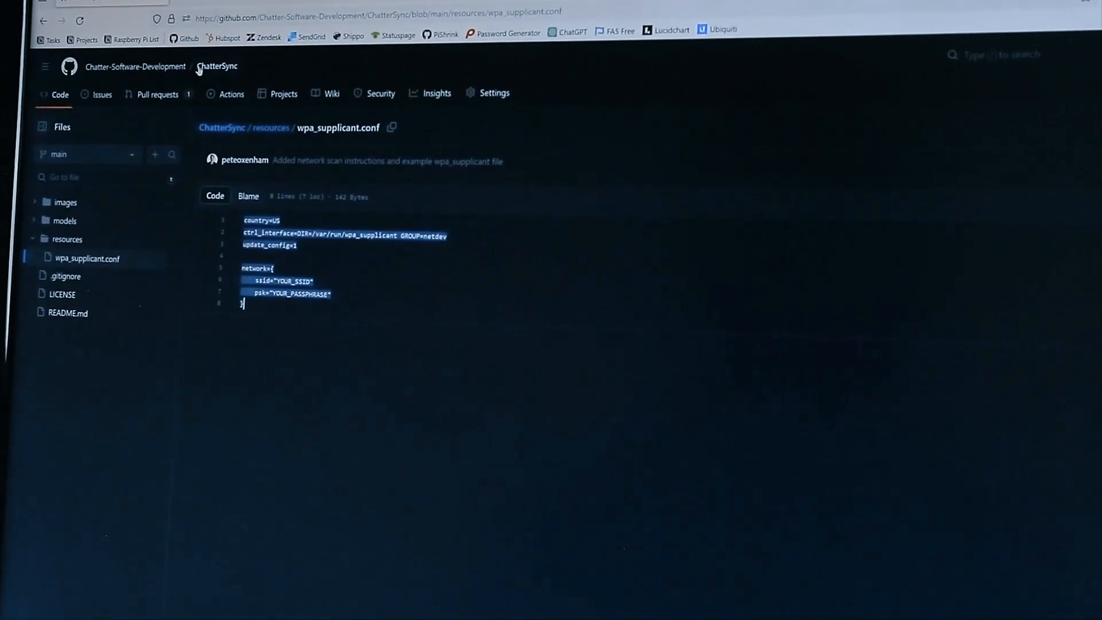
Step: Return to the ChatterSync repository front page and scroll the README to the Installation steps
{"action": "left_click", "coordinate": [217, 65]}
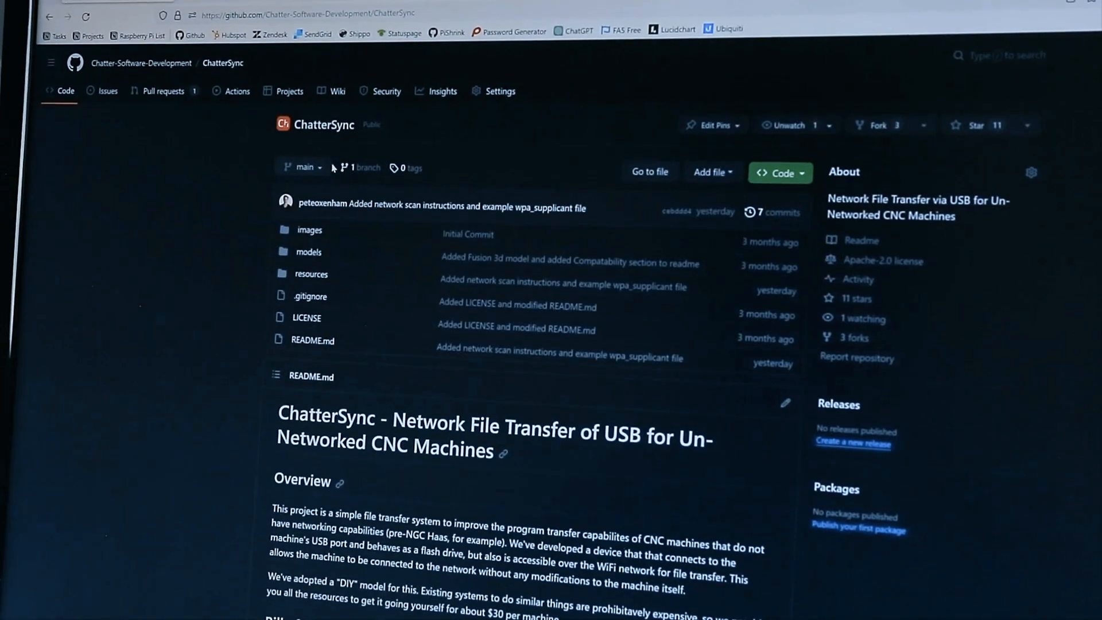
{"action": "scroll", "scroll_direction": "down", "scroll_amount": 3}
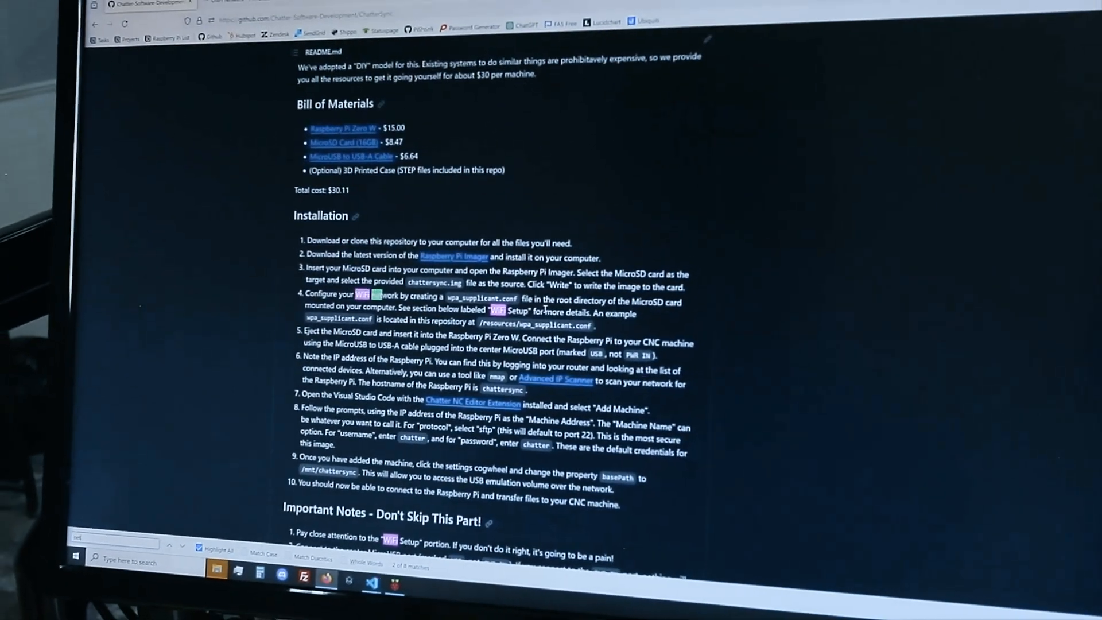
{"action": "scroll", "scroll_direction": "down", "scroll_amount": 3}
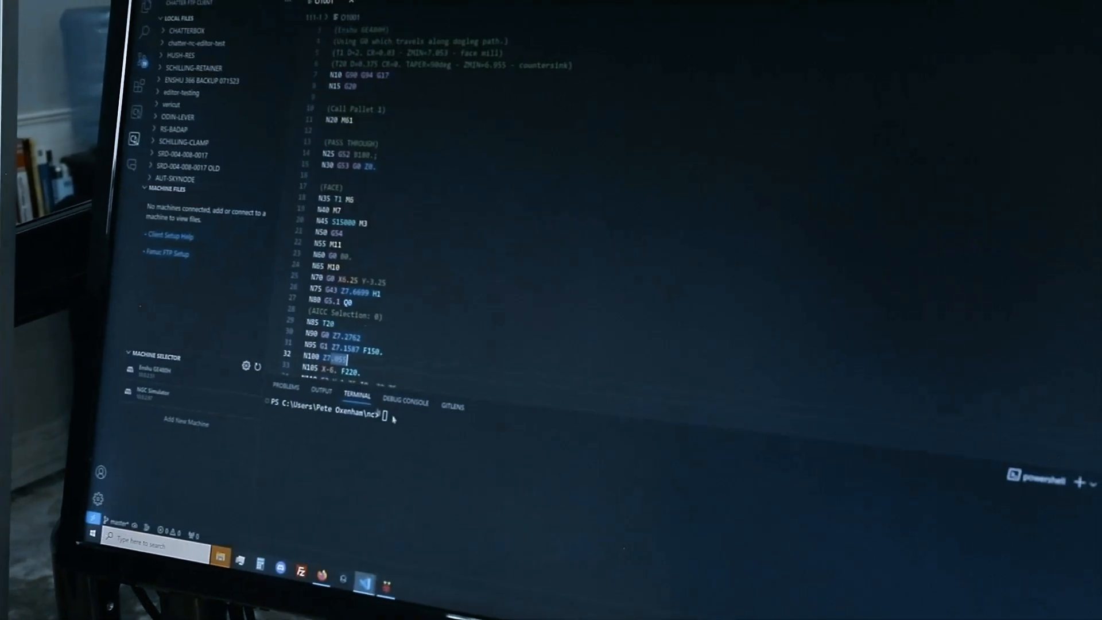
Step: Enter nmap -sL 10.0.1.1-255 | Select-String 'chatter' at the PowerShell prompt to locate the Raspberry Pi
{"action": "type", "text": "nmap -sL 10.0.1.1-255 | Select-String 'chatter'"}
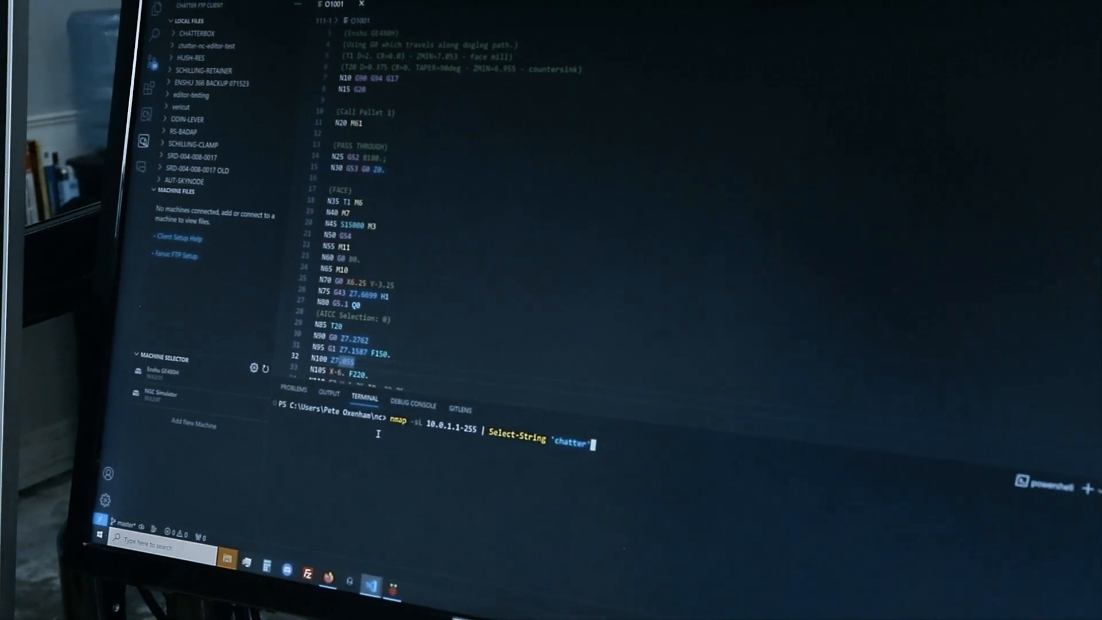